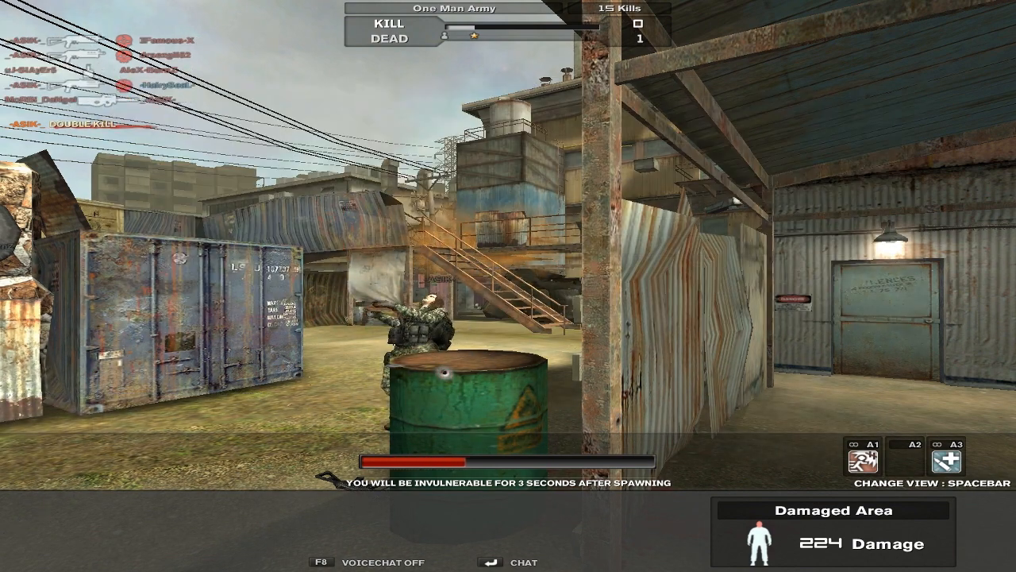
key(Tab)
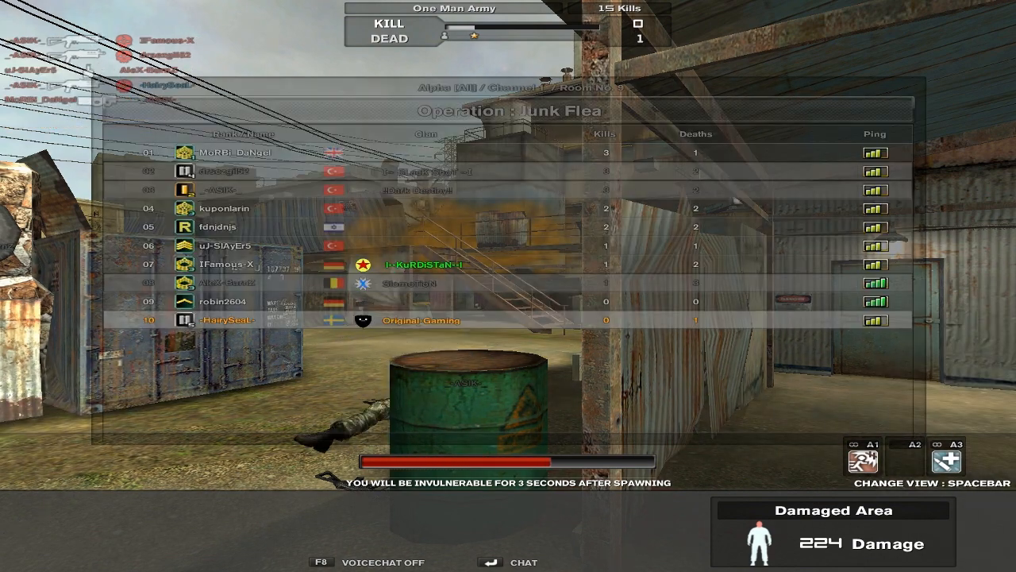
key(Tab)
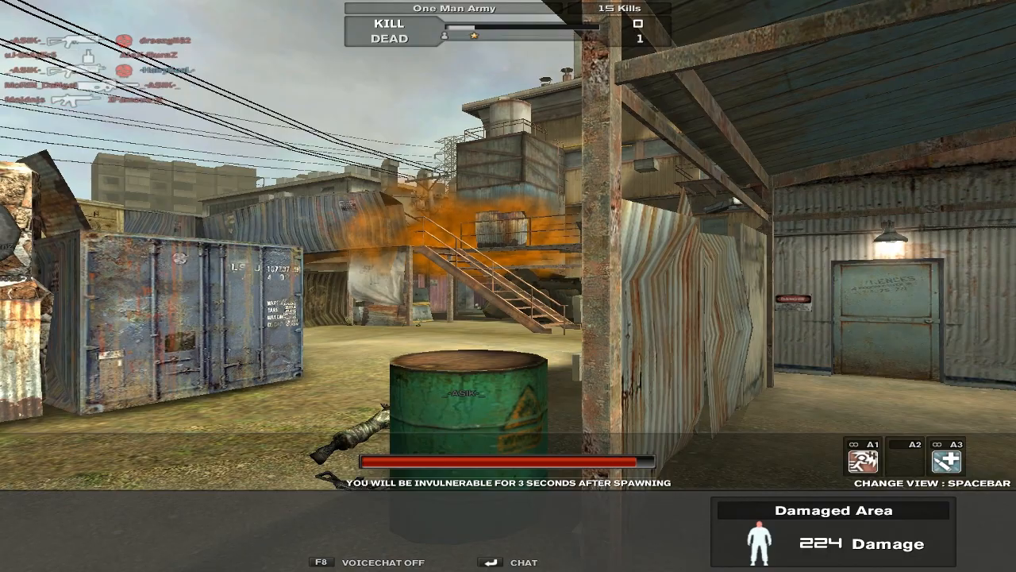